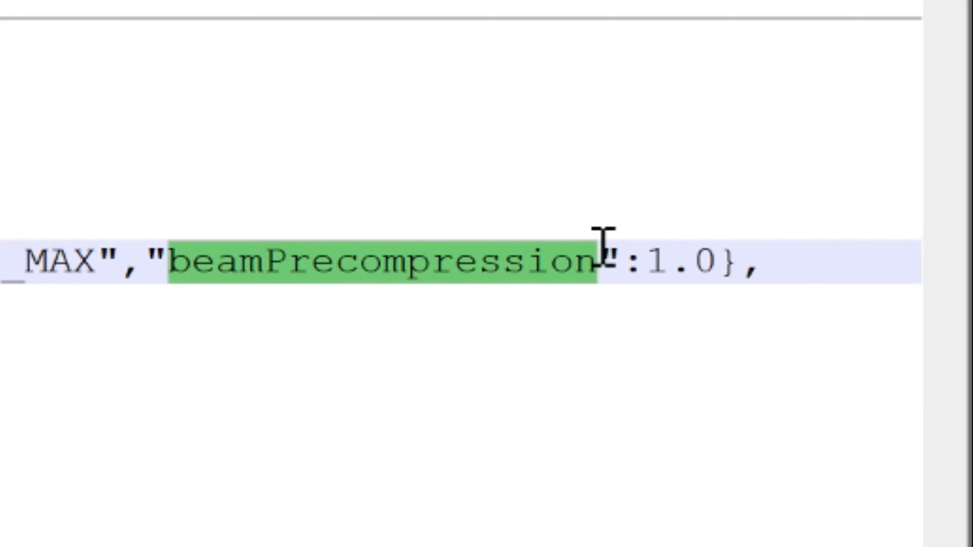
Step: Edit beamPrecompression on the beam defaults line, then switch focus to the BeamNG.drive window
scroll("up", 3)
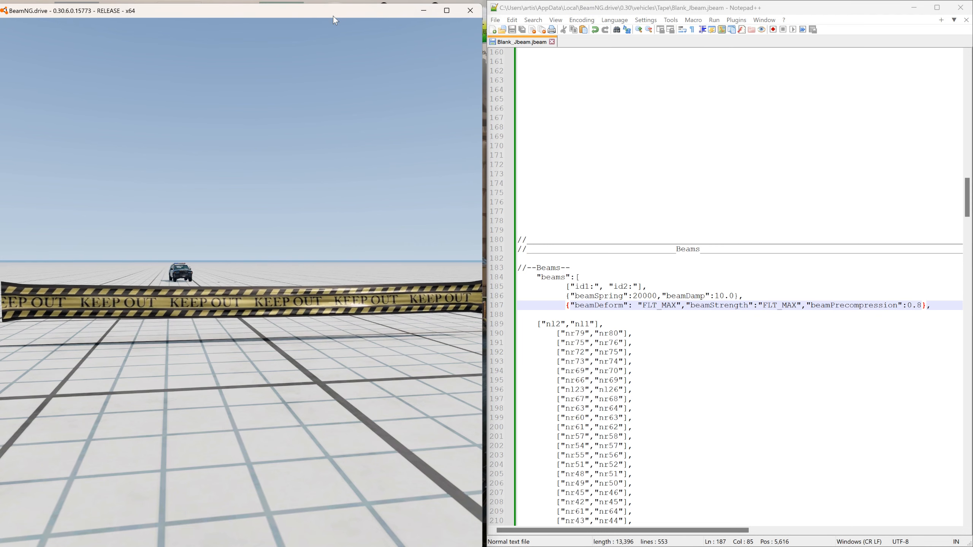
left_click(424, 10)
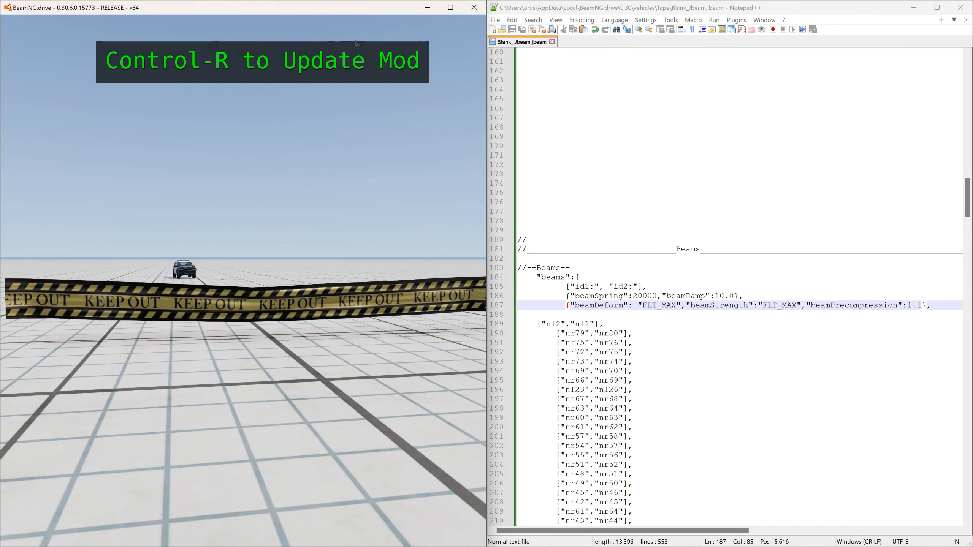
Step: Reload the vehicle (Ctrl+R) so the tape hangs slack with beamPrecompression 1.1
key("ctrl+r")
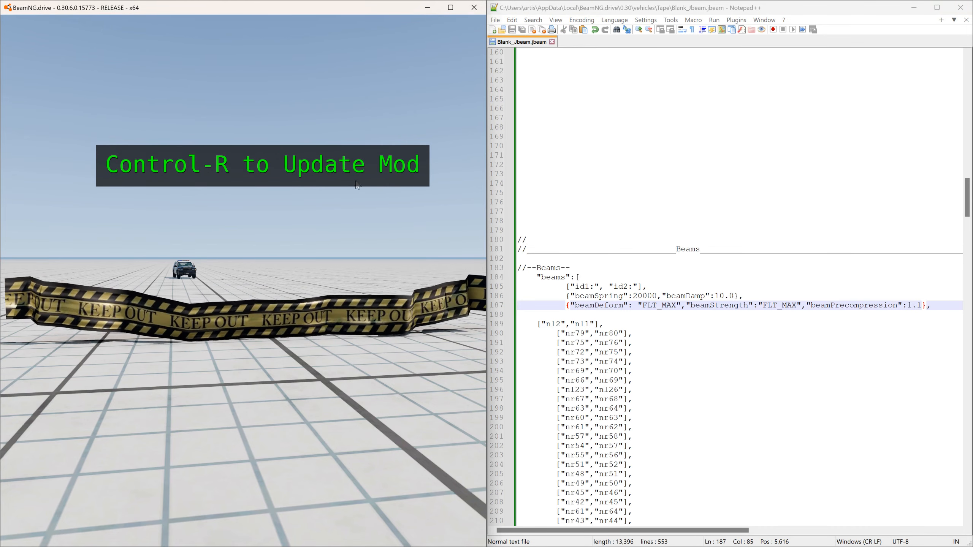